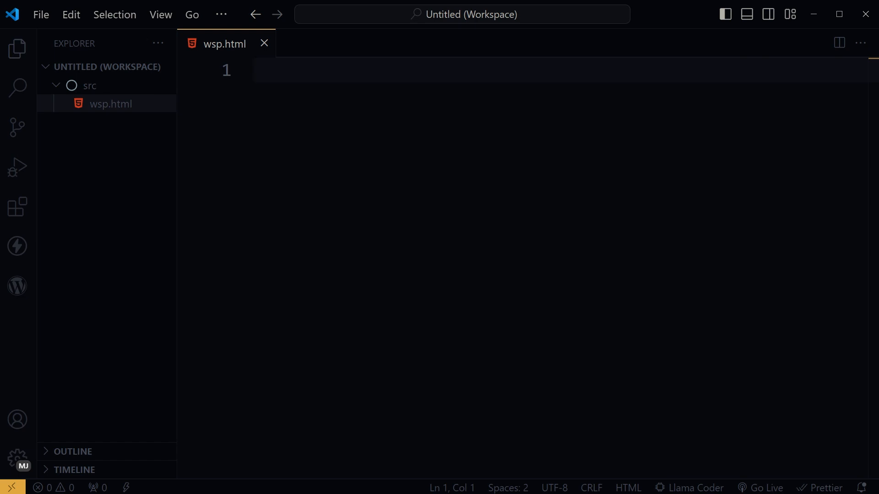
- Expand the html snippet in wsp.html into a page with nav, four sections and footer
text(html>)
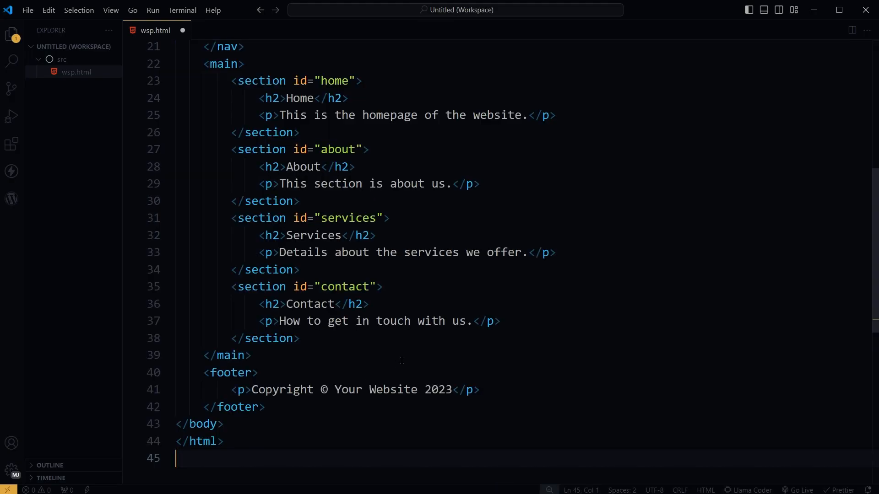
scroll(up, 3)
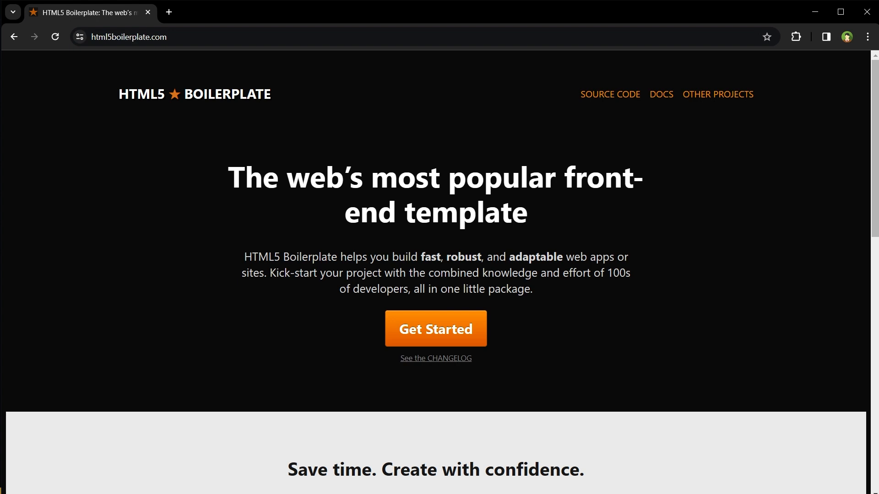
mouse_move(610, 94)
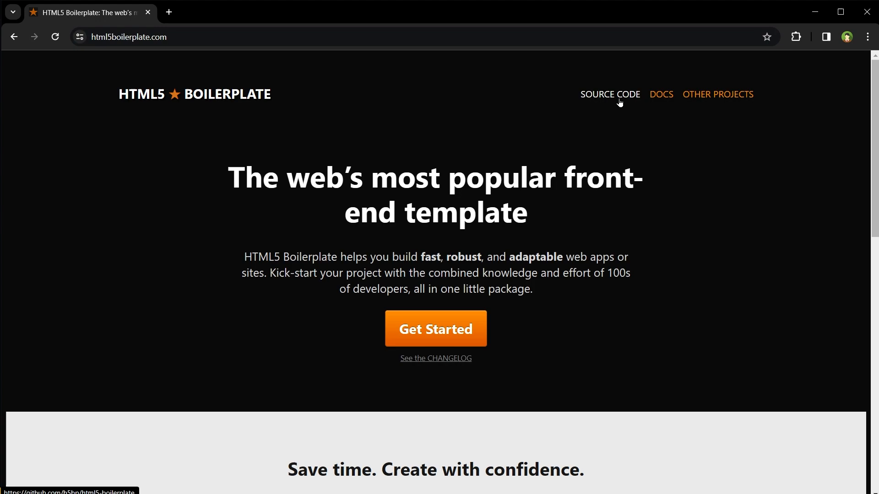
- Open the h5bp/html5-boilerplate GitHub repository from SOURCE CODE and browse its README
click(609, 94)
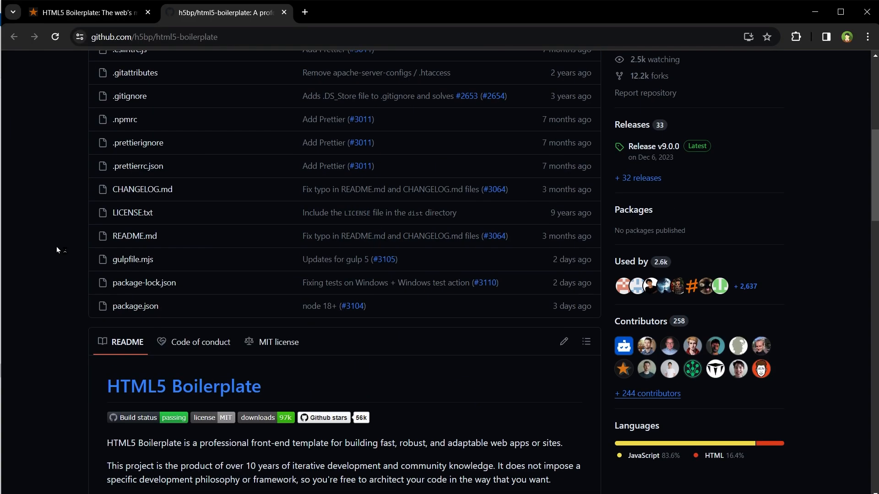
scroll(down, 3)
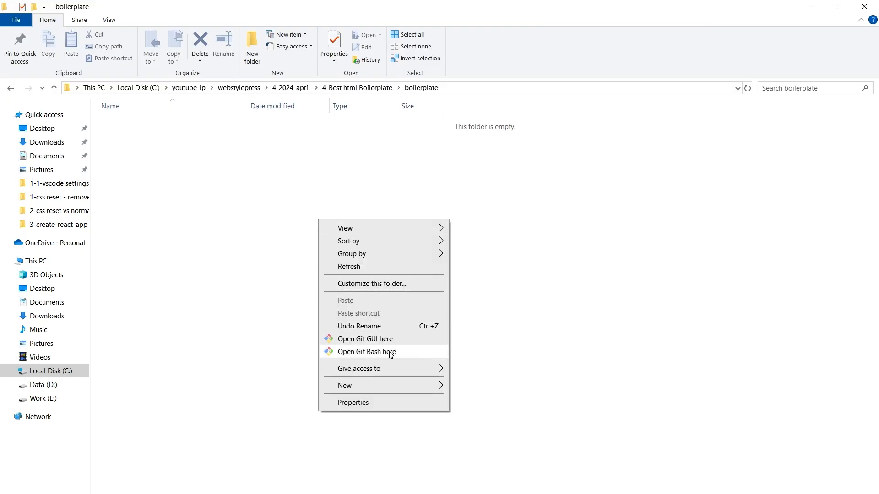
- Run npx create-html5-boilerplate new-site in Git Bash inside the boilerplate folder
click(366, 351)
text(npx create-html5-boilerplate new-site)
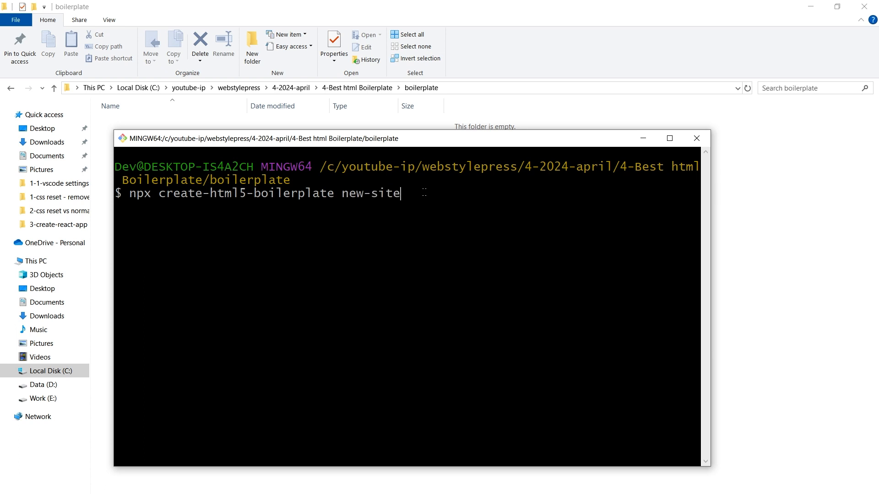
key(Return)
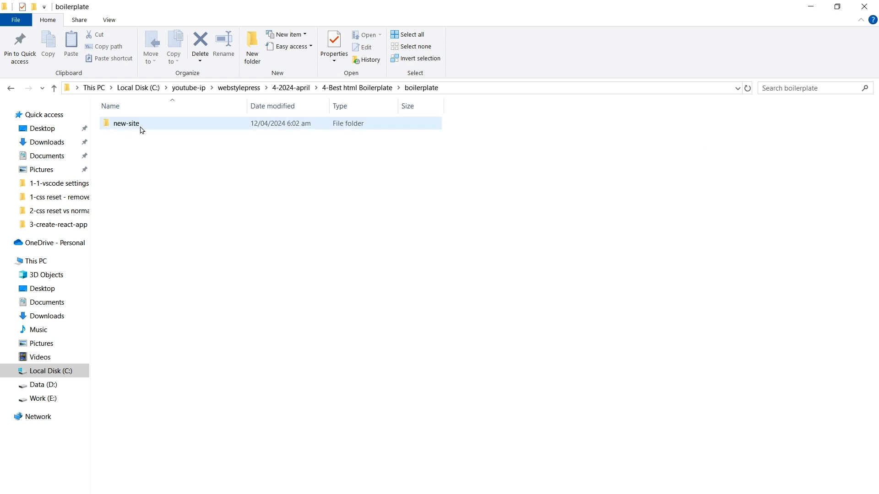
- Run npm install in a Git Bash terminal inside the new-site folder
double_click(126, 123)
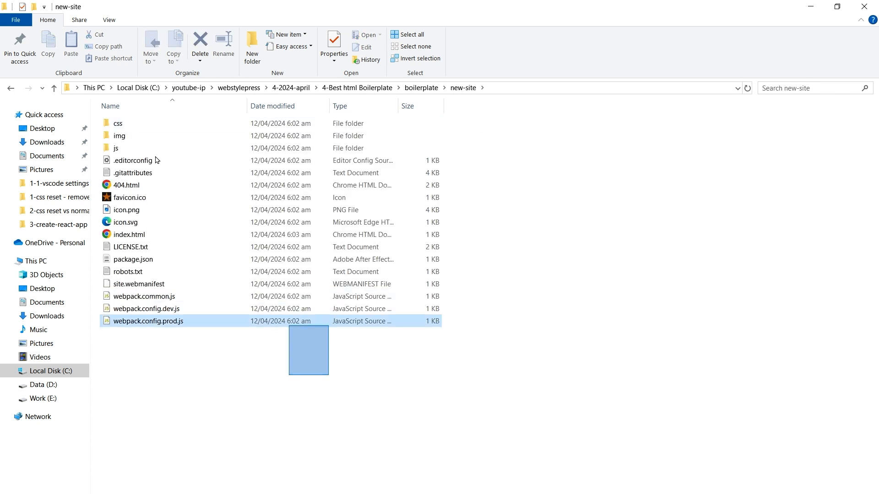
key(ctrl+a)
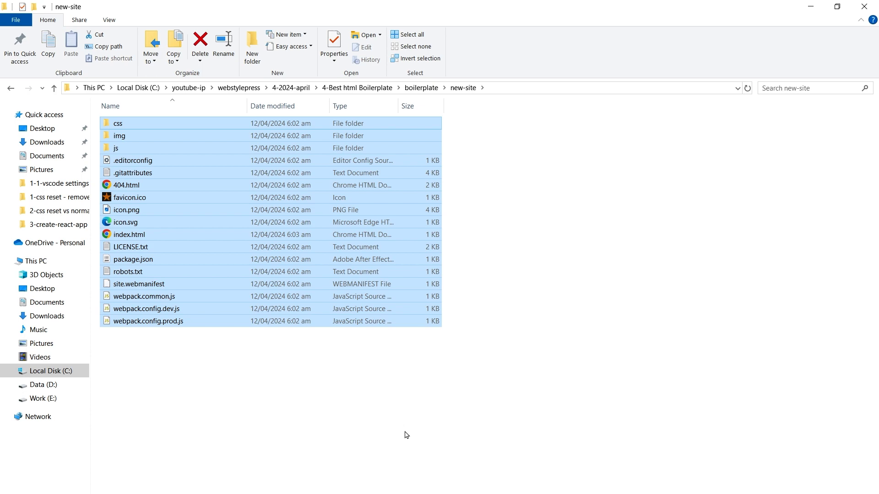
right_click(407, 434)
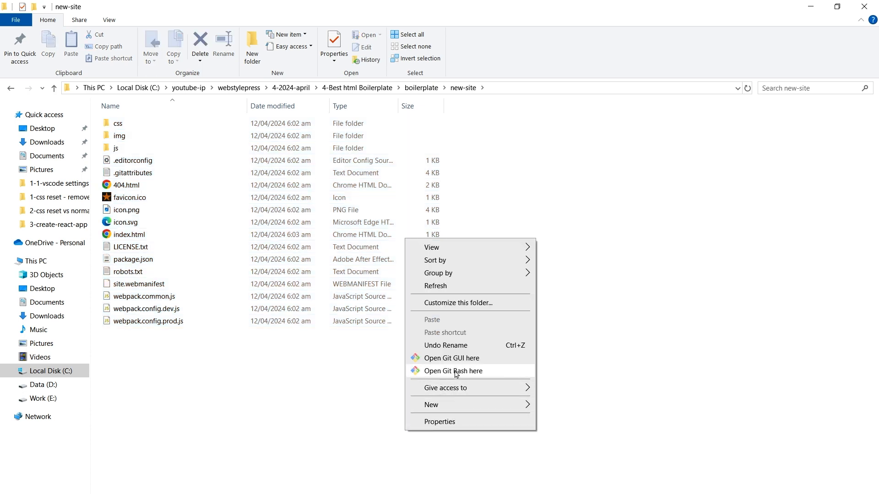
click(453, 370)
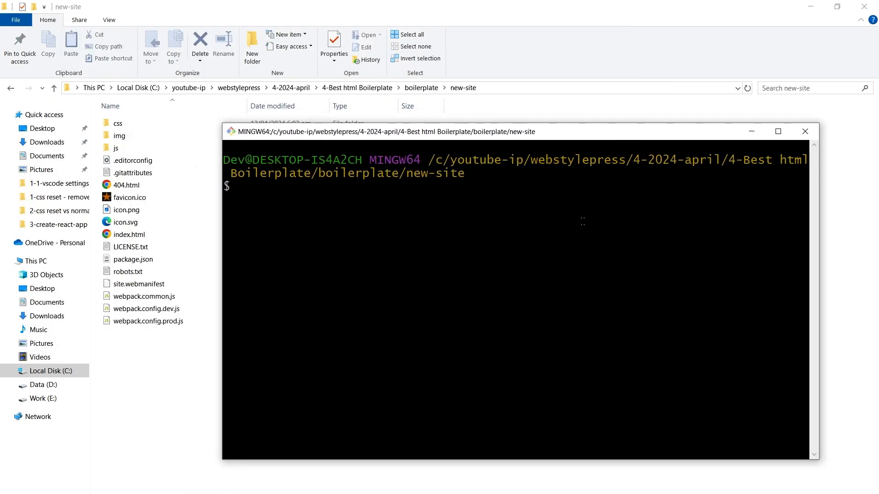
text(npm install)
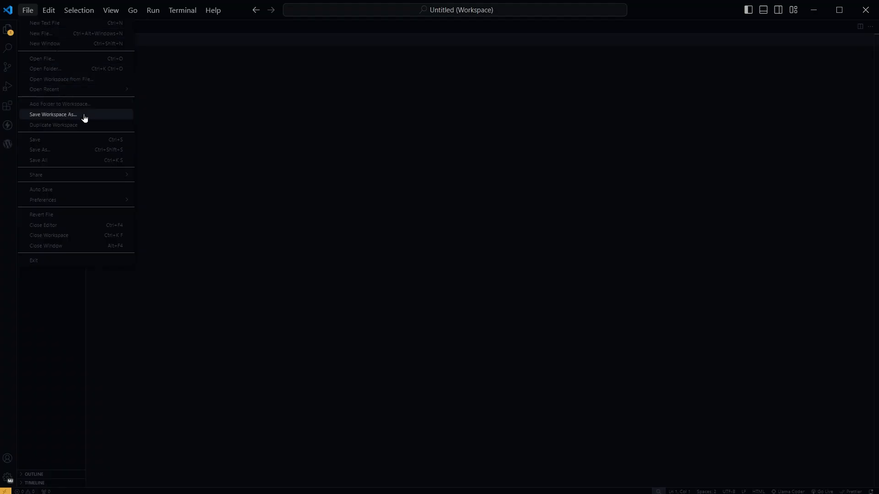
- Add the new-site folder to the VS Code workspace
click(60, 104)
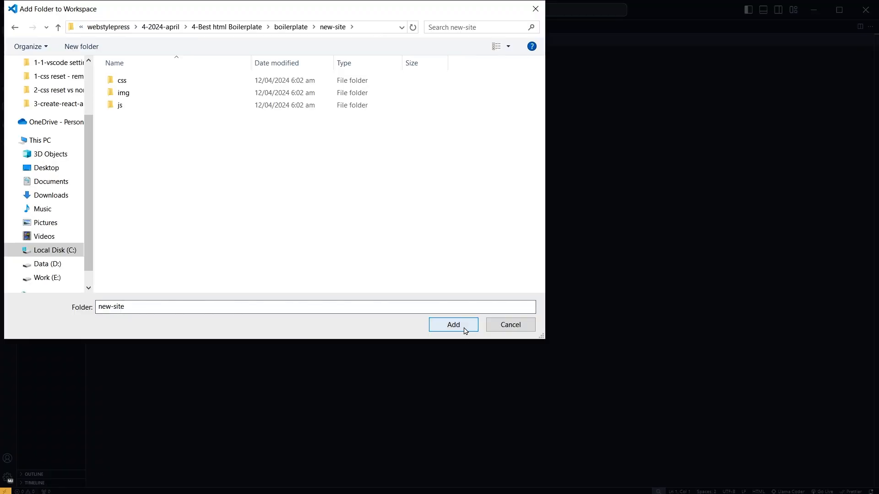
click(453, 325)
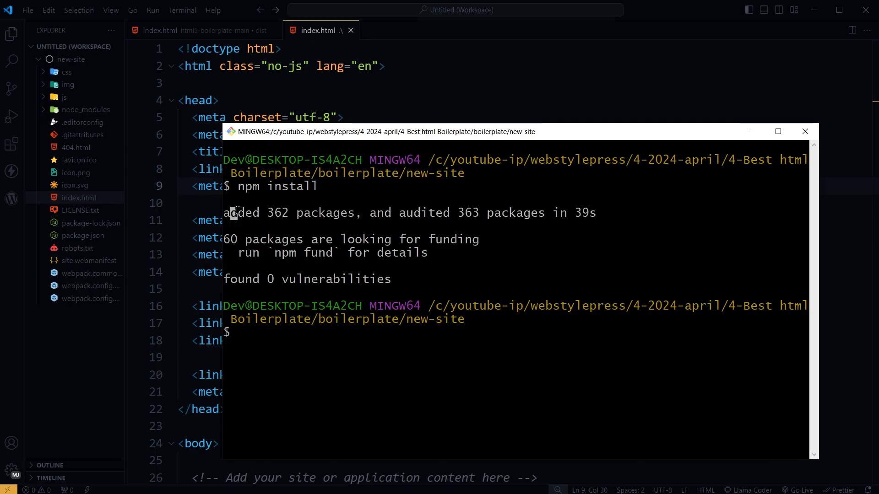
mouse_move(409, 240)
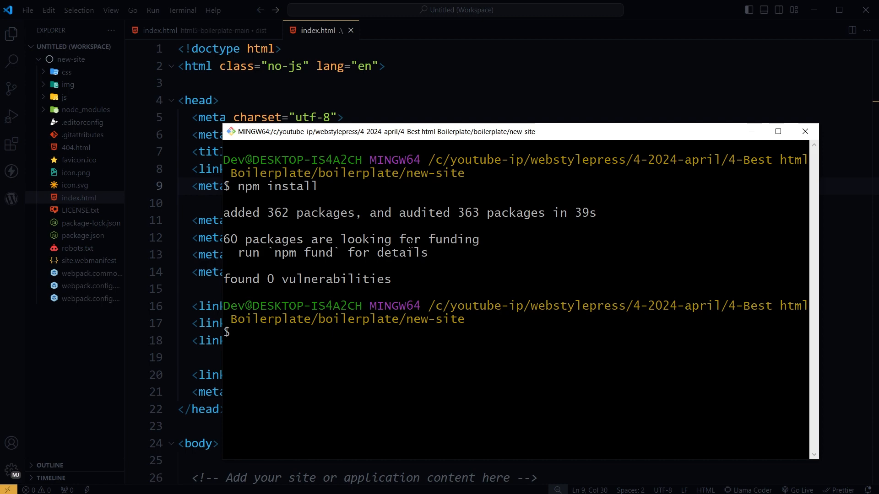
- Start the dev server with npm run start and view package.json's start script
text(npm run start)
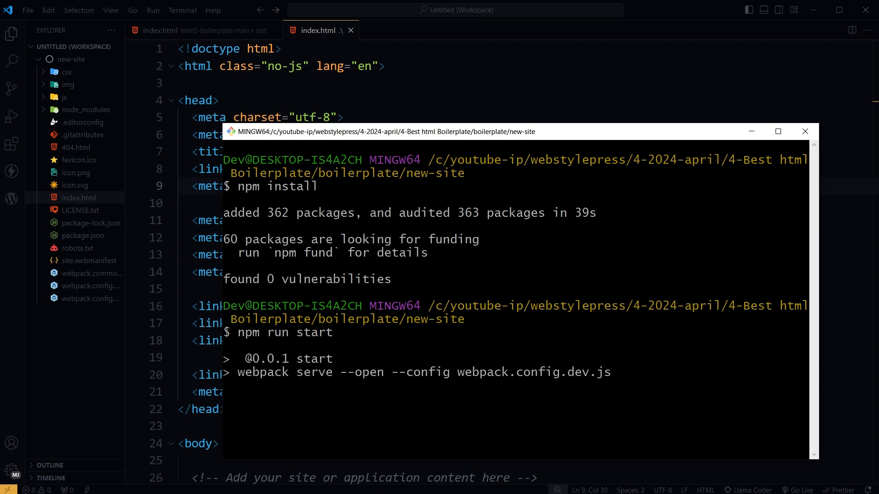
click(83, 222)
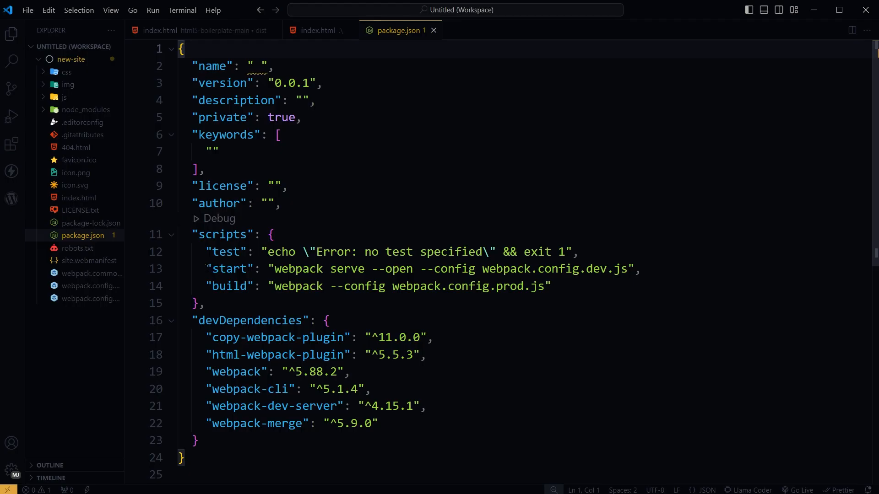
- Change index.html's Hello world paragraph to 'WebStylePress', save, and return to package.json
double_click(229, 269)
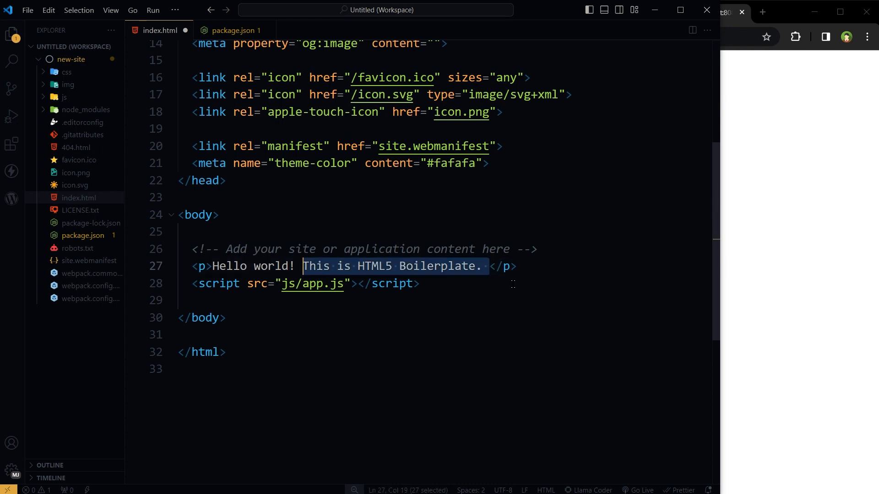
text(WebStylePress</p>)
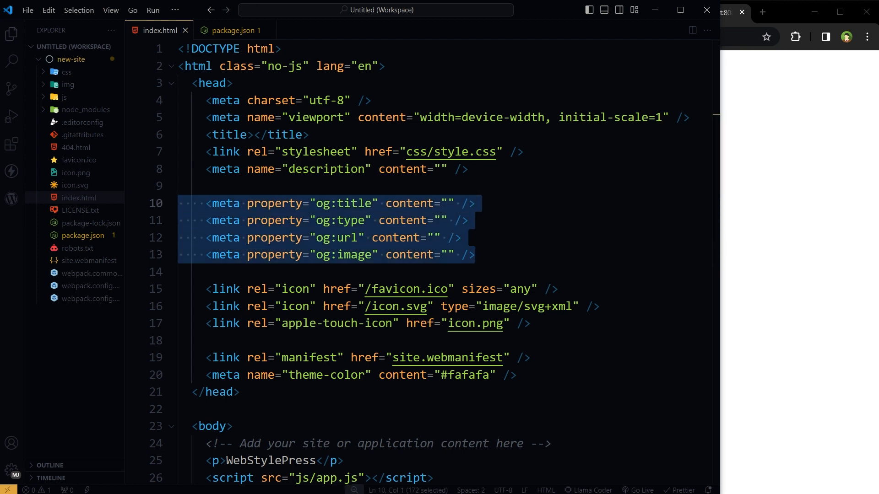
click(230, 30)
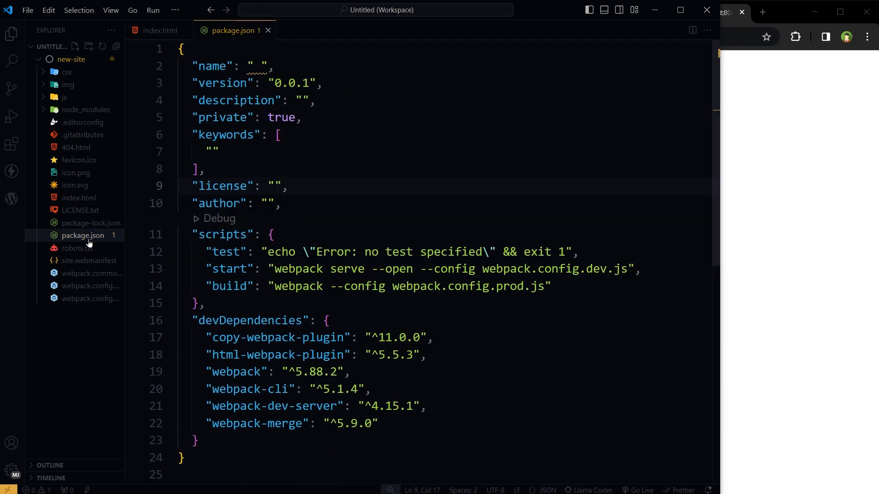
- Open css/style.css and scroll through its contents
key(ctrl+a)
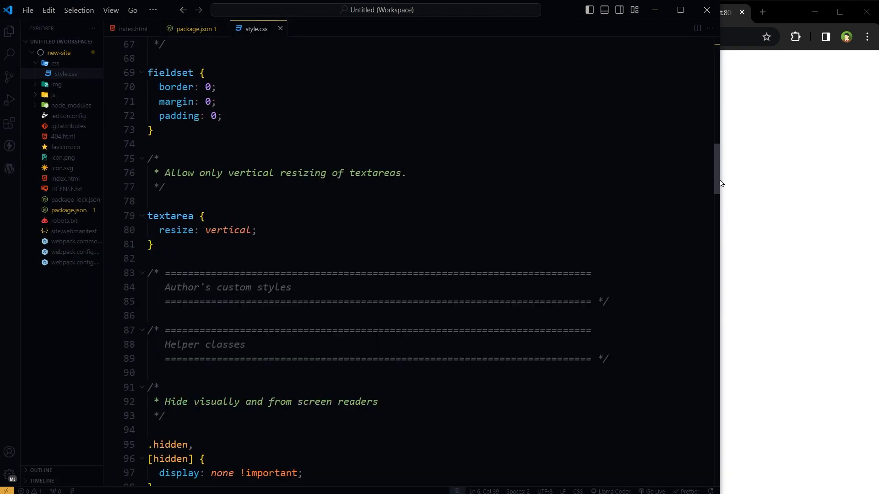
scroll(down, 3)
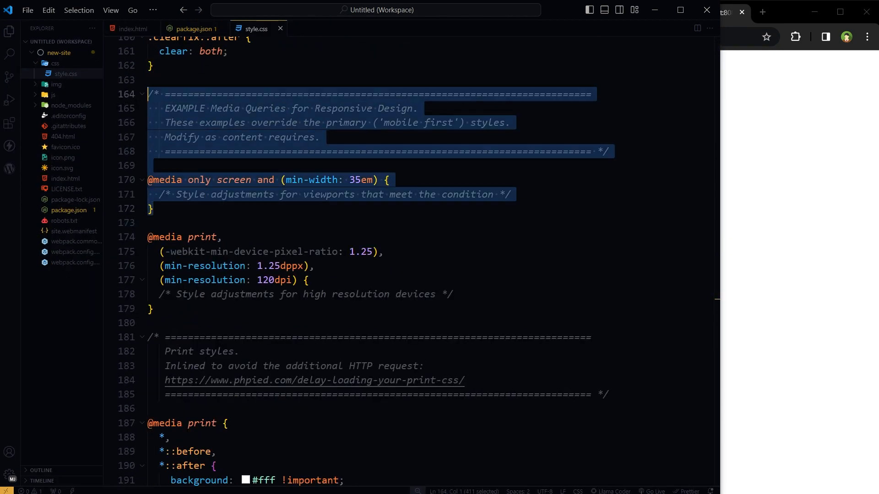
scroll(down, 3)
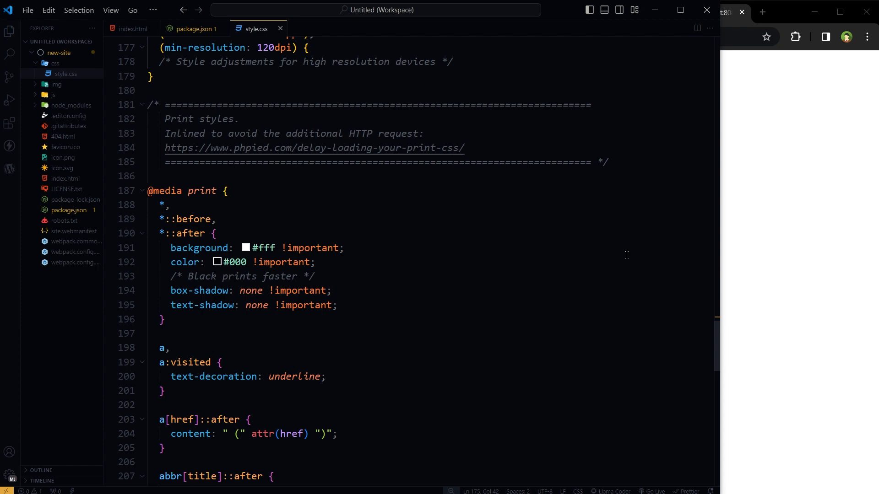
scroll(down, 3)
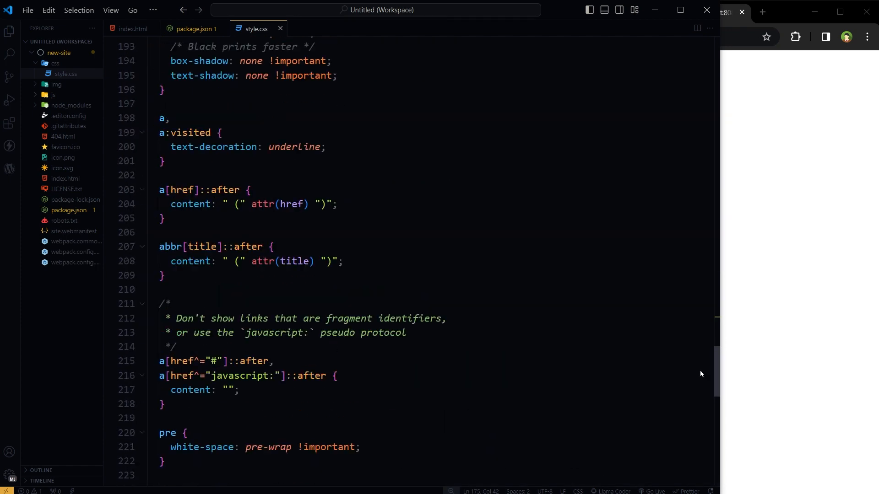
scroll(up, 3)
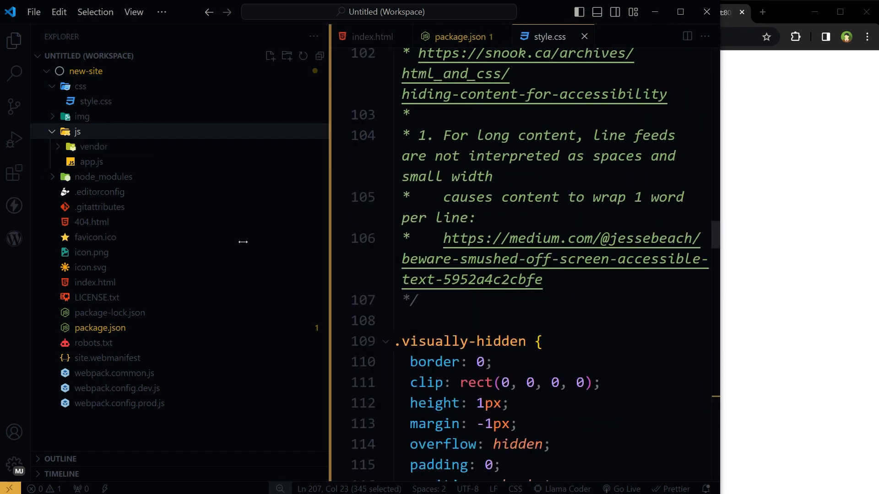
- Open 404.html and robots.txt from the widened file tree and select robots.txt's content
click(373, 36)
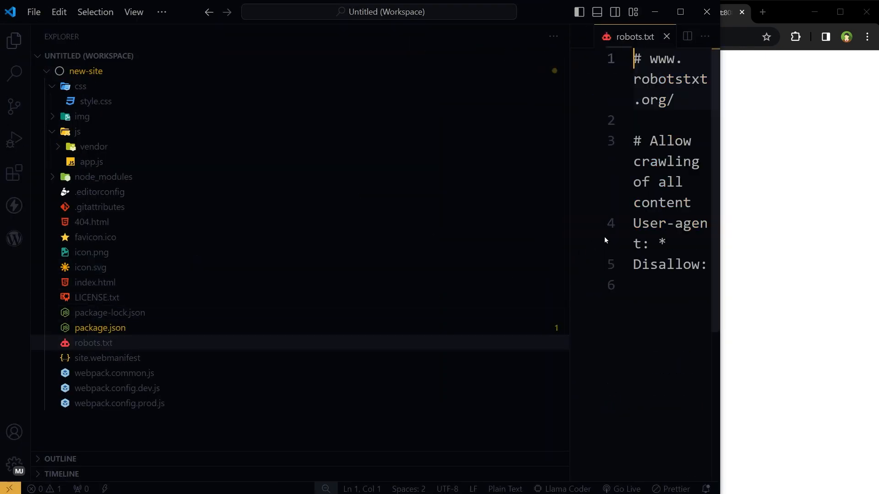
key(ctrl+a)
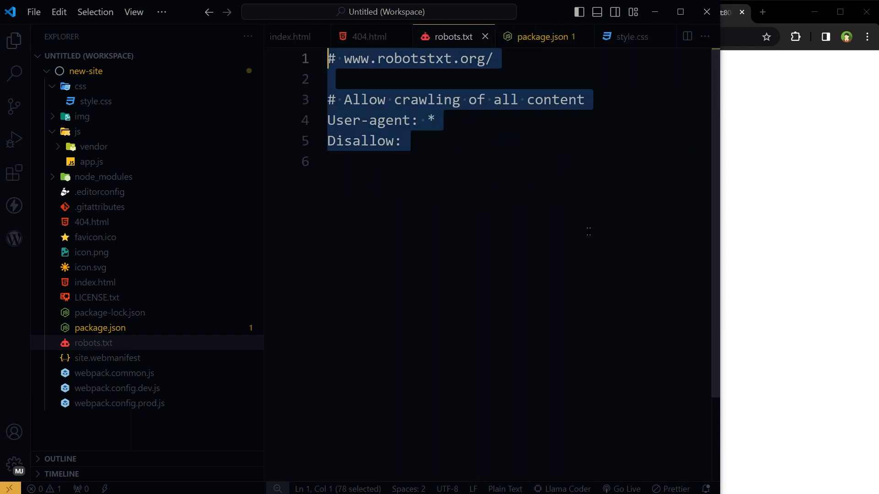
mouse_move(133, 373)
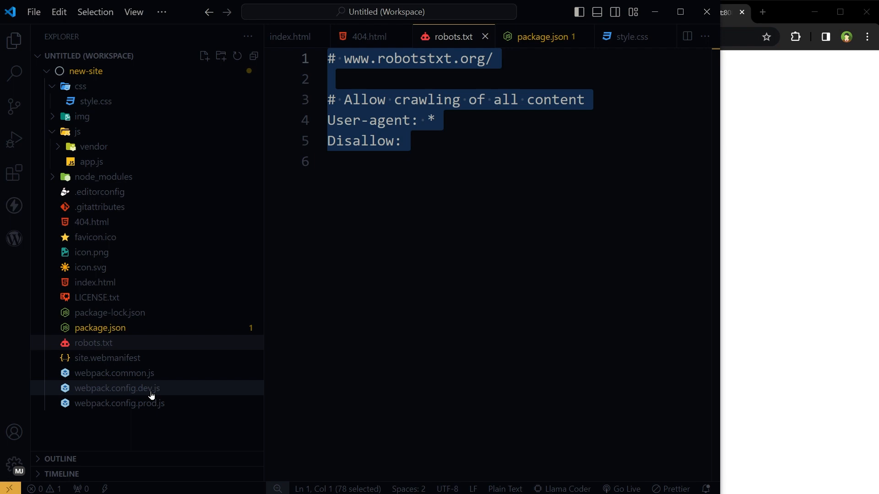
mouse_move(90, 162)
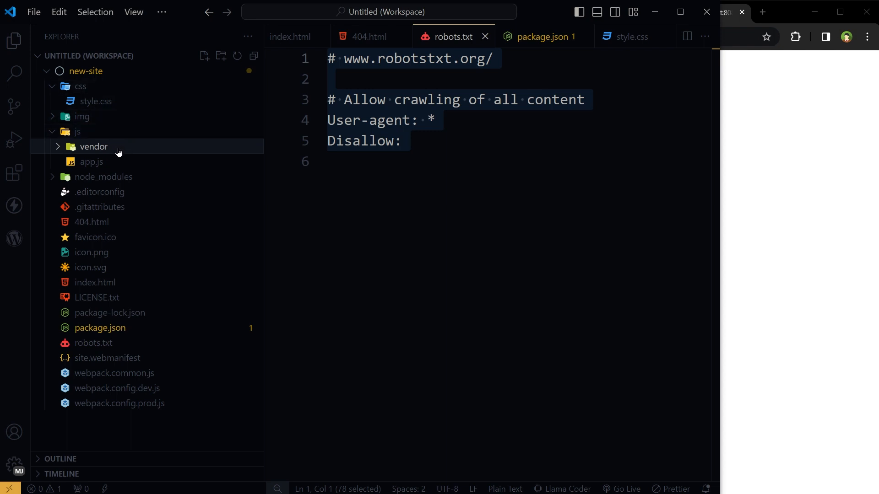
mouse_move(143, 229)
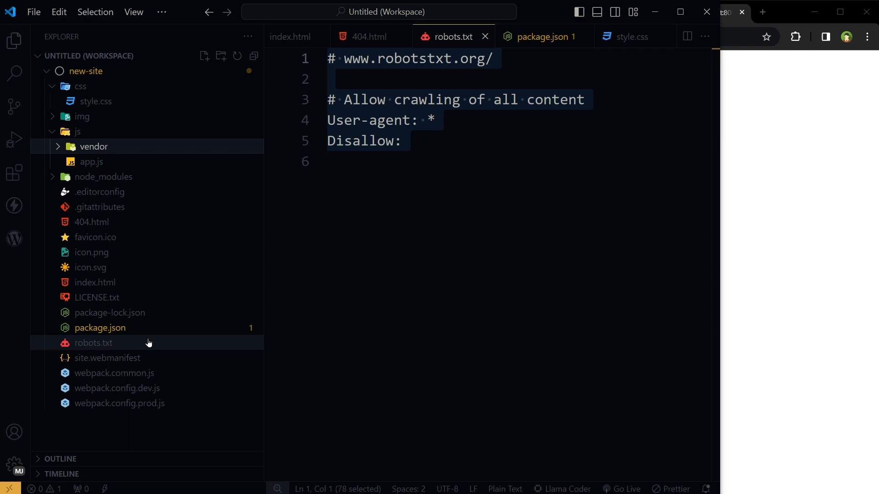
mouse_move(149, 342)
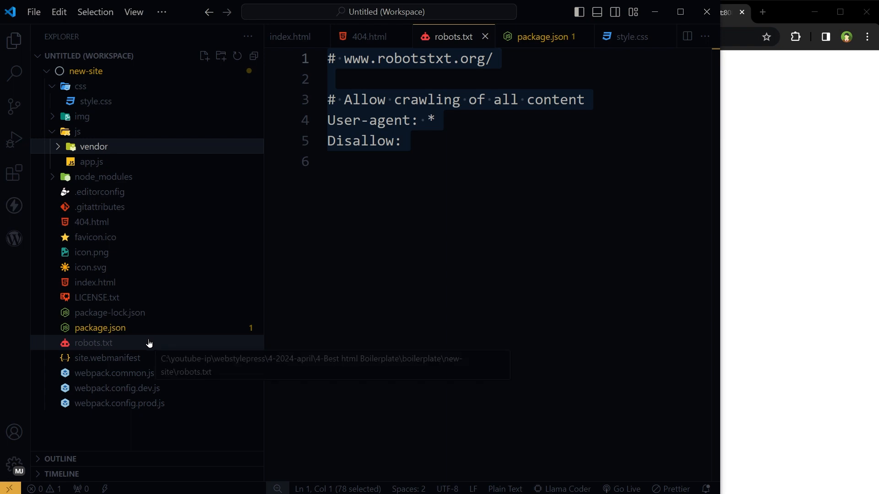